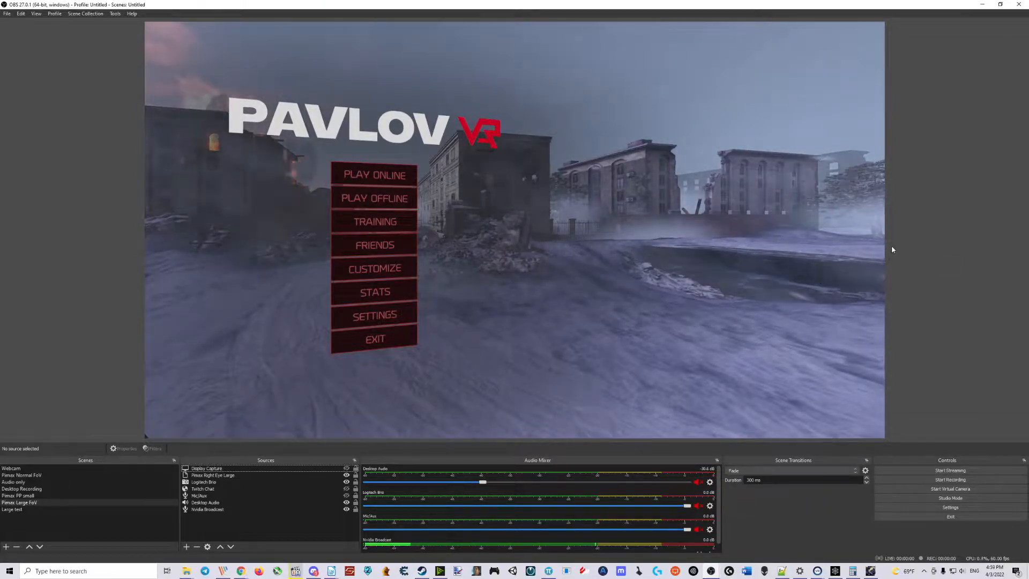
mouse_move(275, 522)
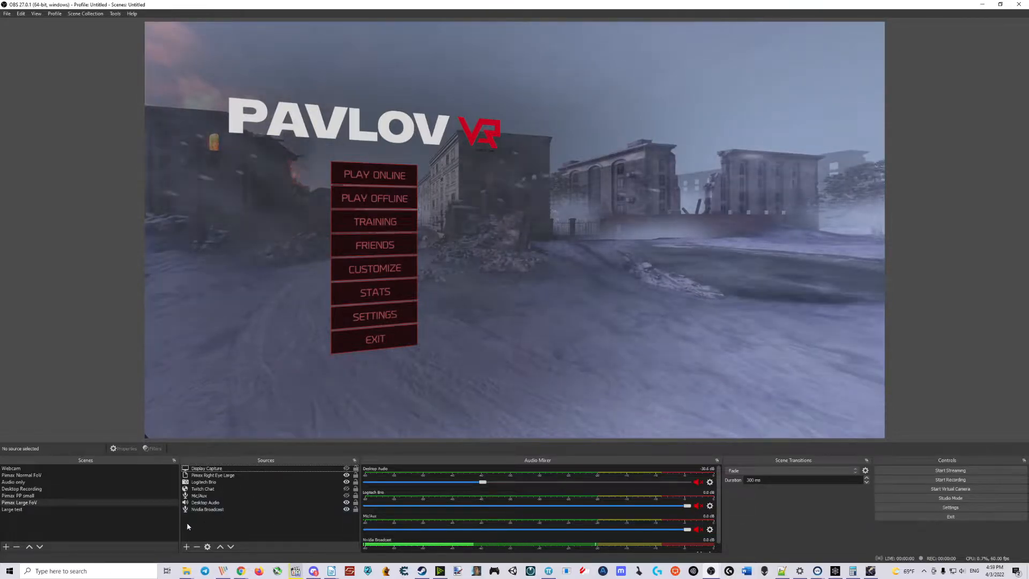
Add an OpenVR Capture source with right eye captured and stretch it to fill the canvas
click(187, 545)
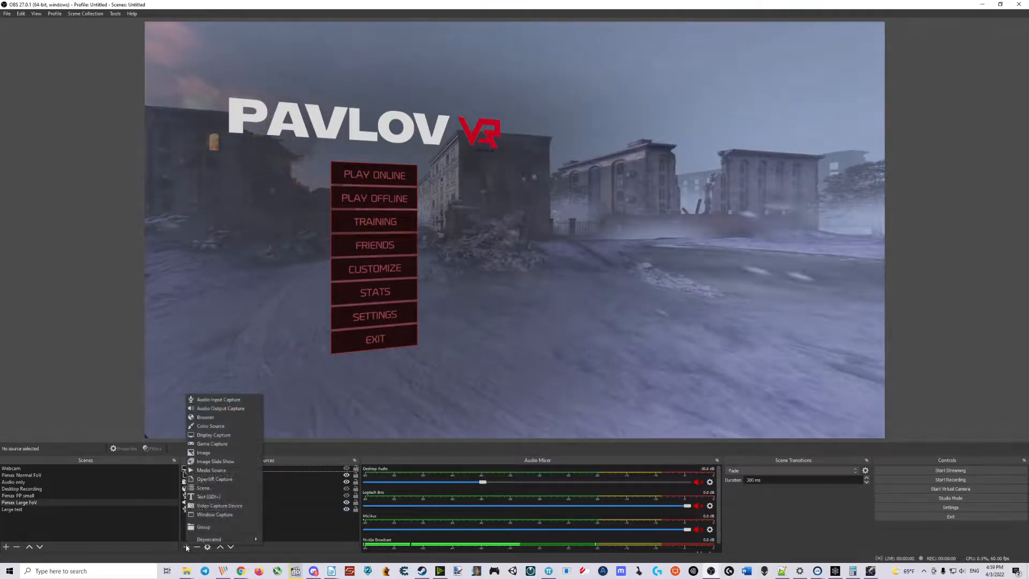
mouse_move(215, 478)
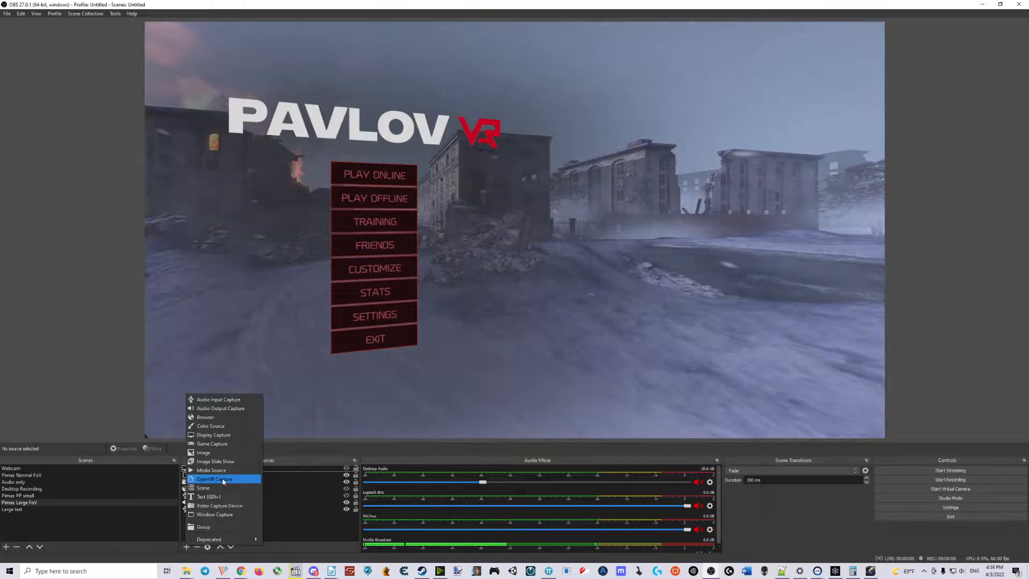
click(213, 478)
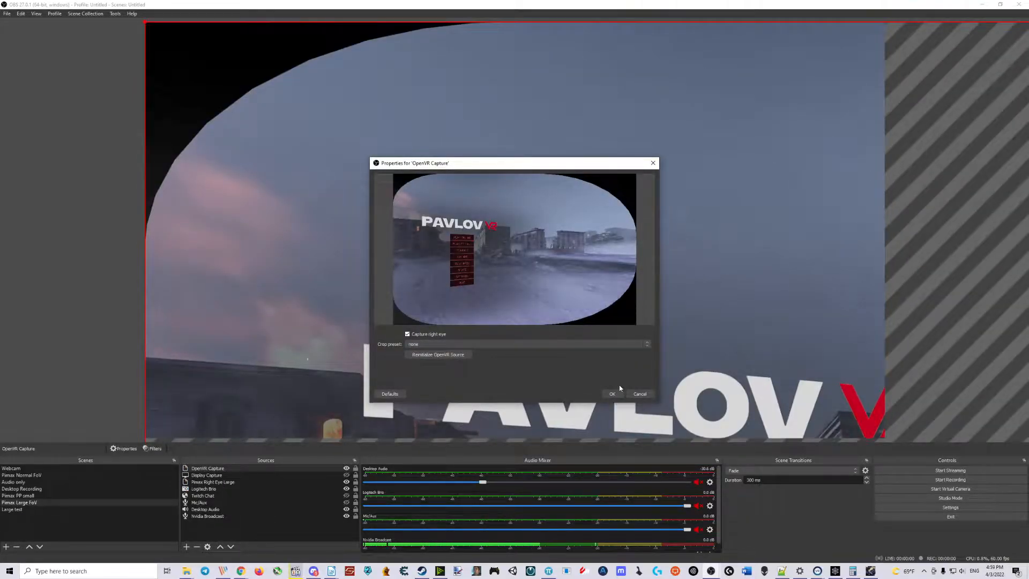
click(611, 393)
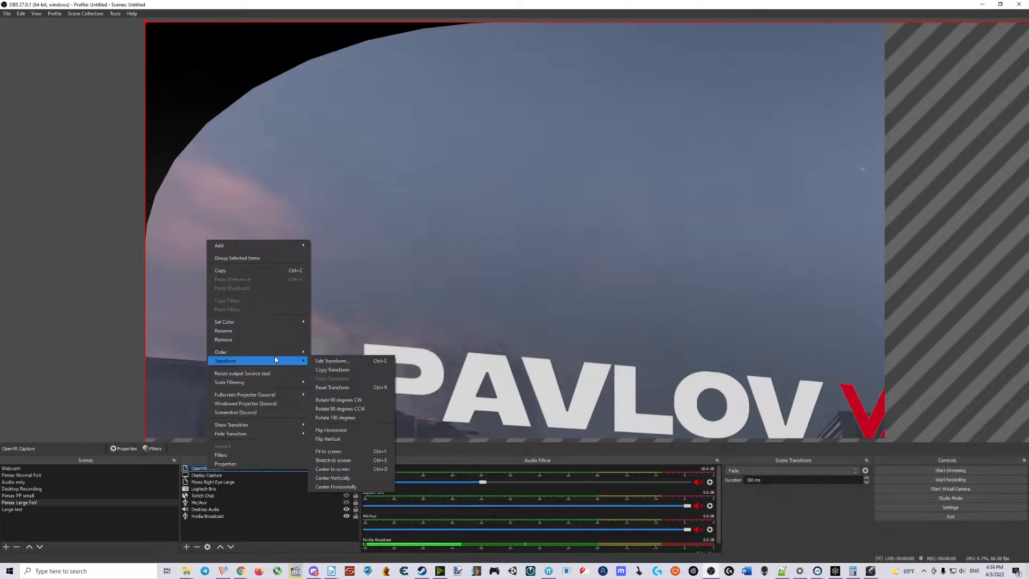
click(327, 451)
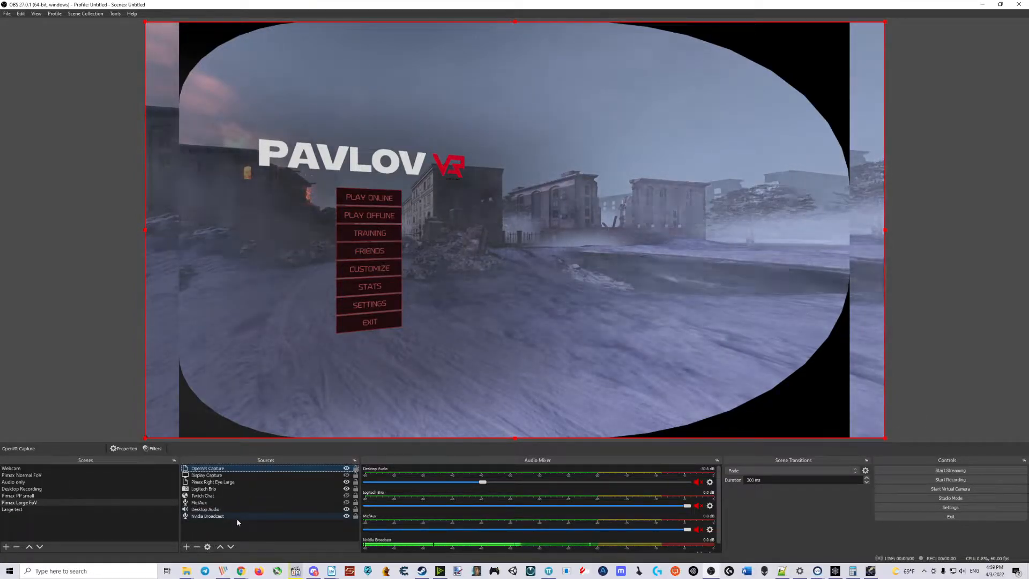
Add a second right-eye OpenVR source named 'OpenVR Capture R' with default properties
click(186, 545)
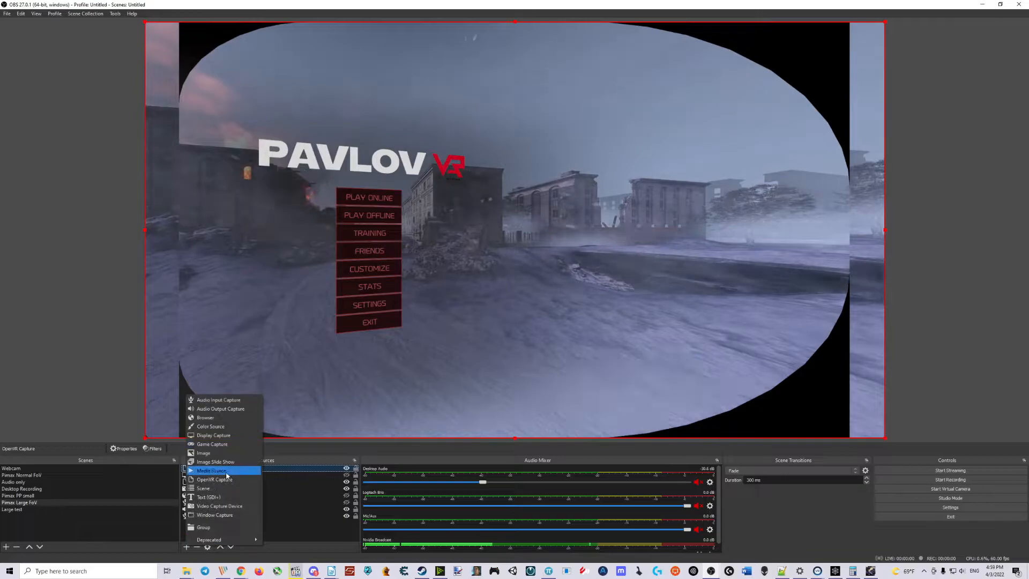
click(213, 479)
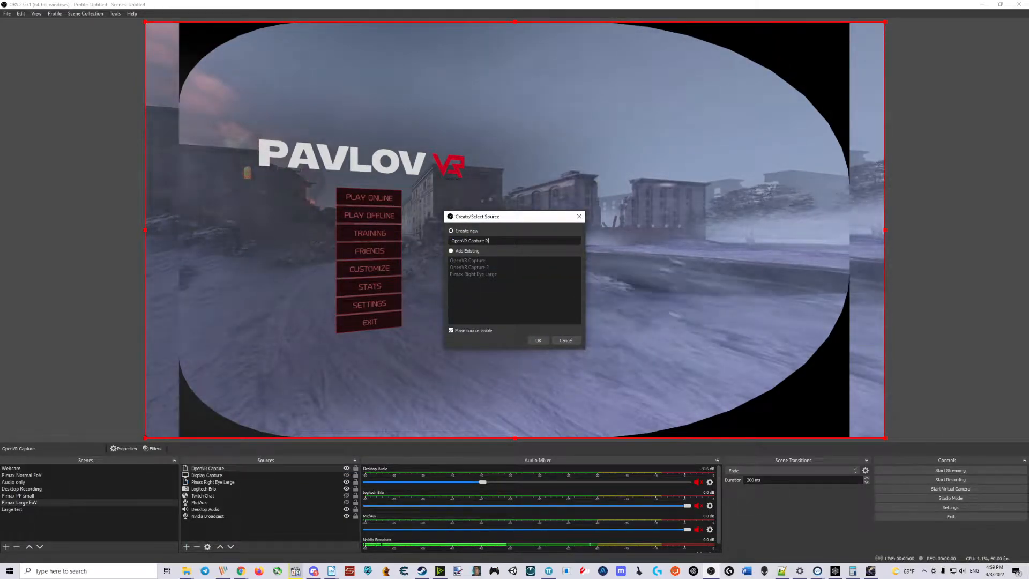
click(537, 340)
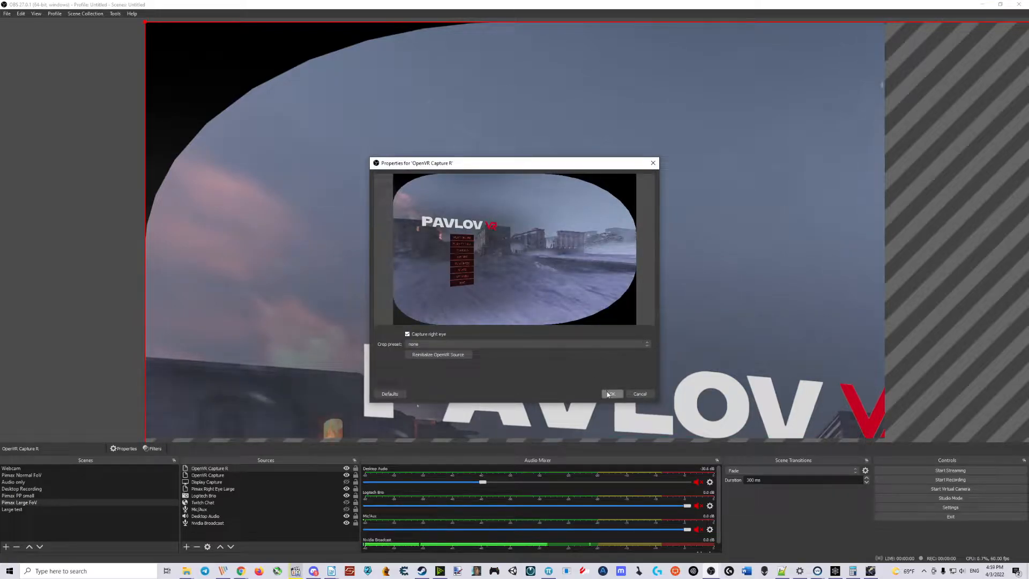
click(610, 393)
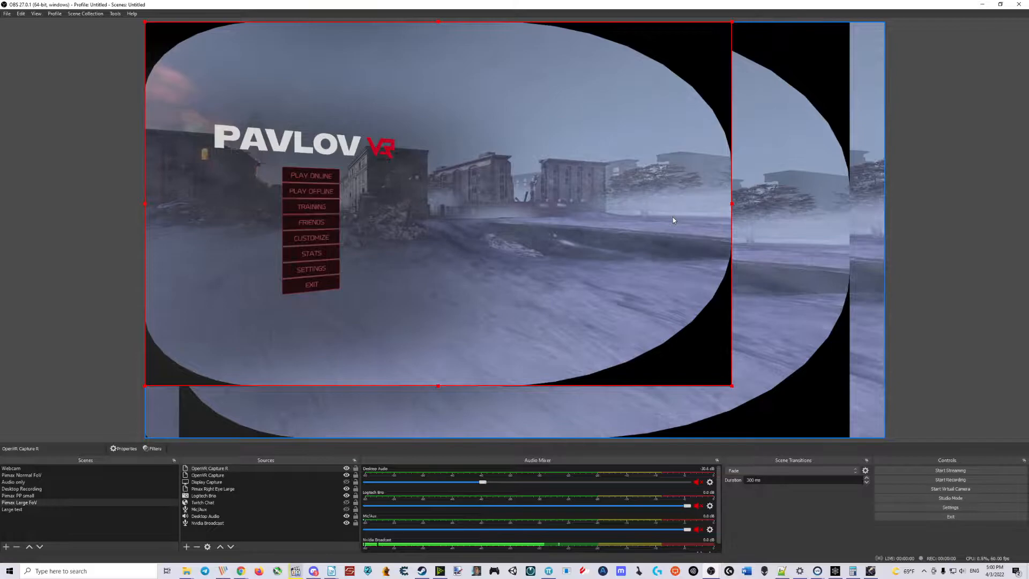
mouse_move(357, 407)
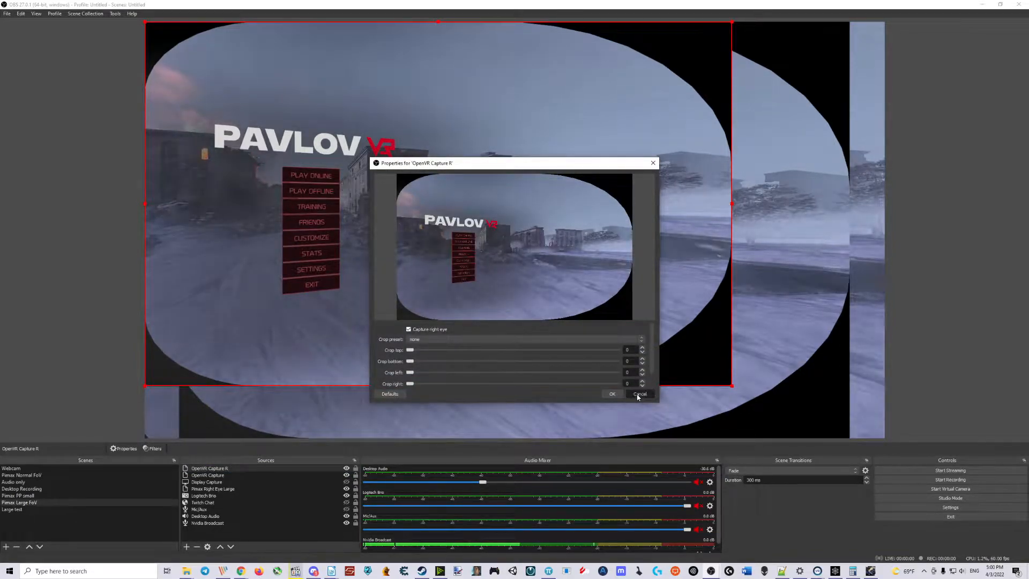
Cancel the crop Properties and Alt-drag the source edges to crop around the game menu
click(638, 393)
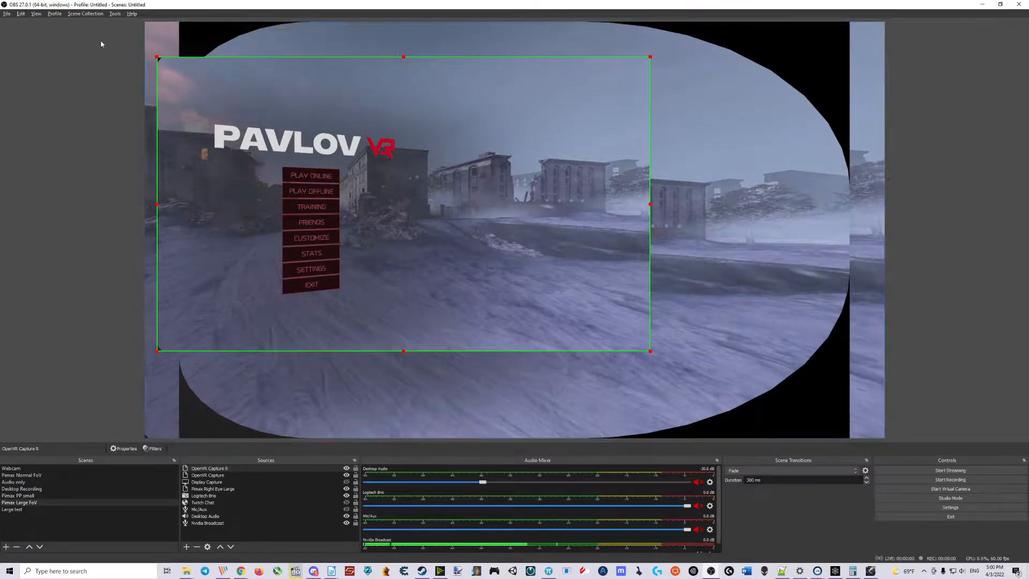
Select OpenVR Capture R and enlarge its cropped menu region to cover the whole canvas
click(212, 489)
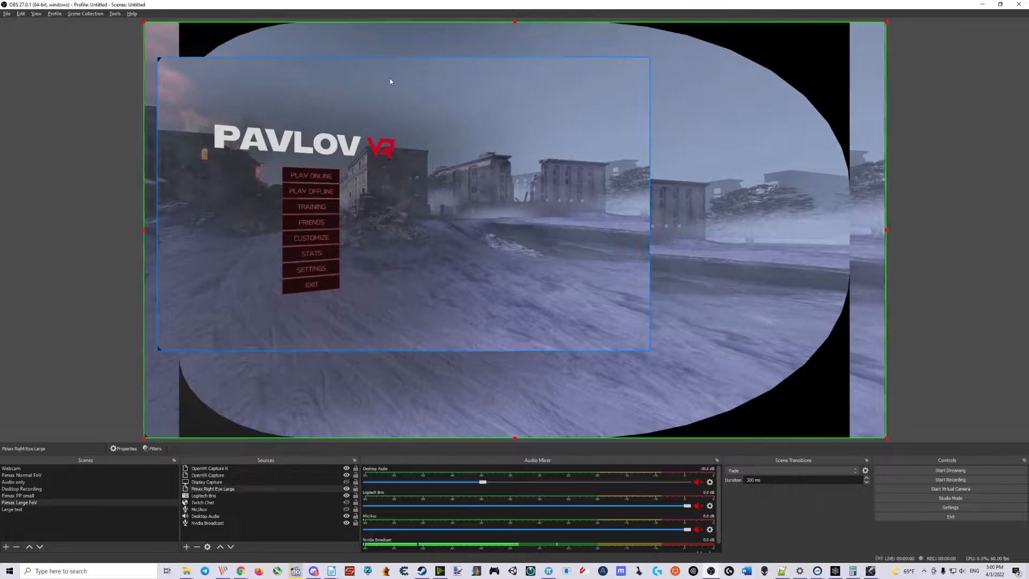
click(208, 468)
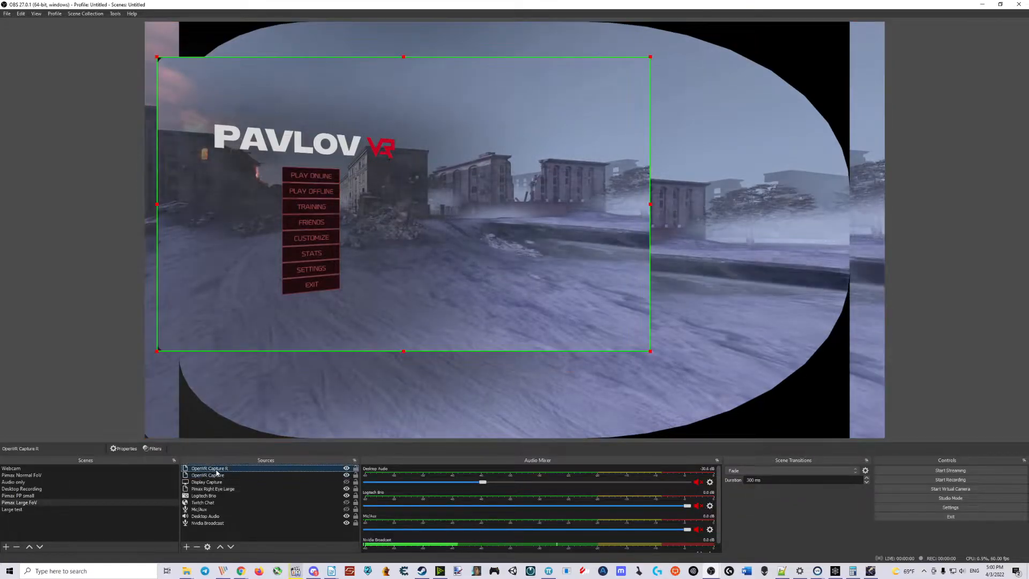
click(207, 468)
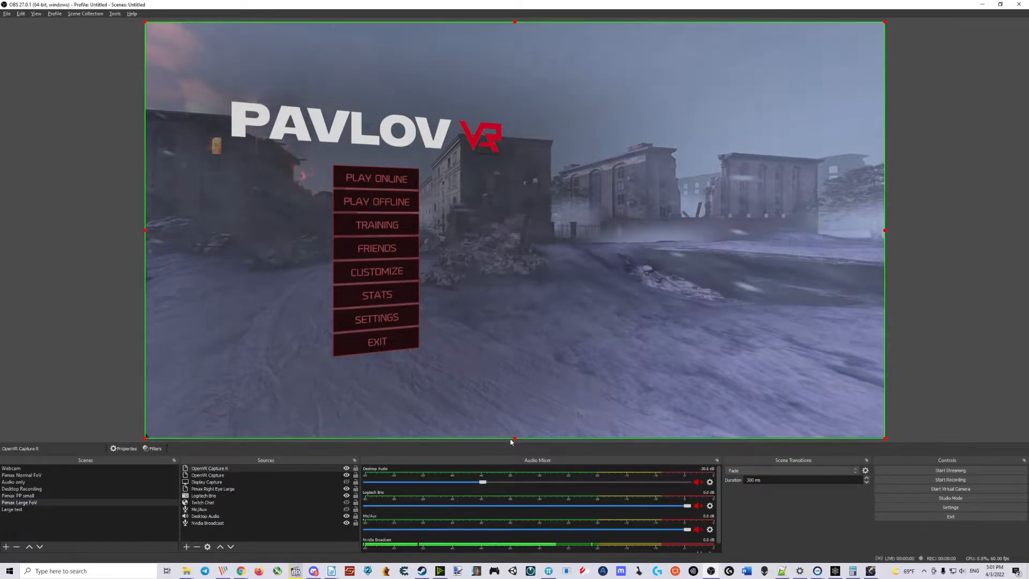
mouse_move(657, 323)
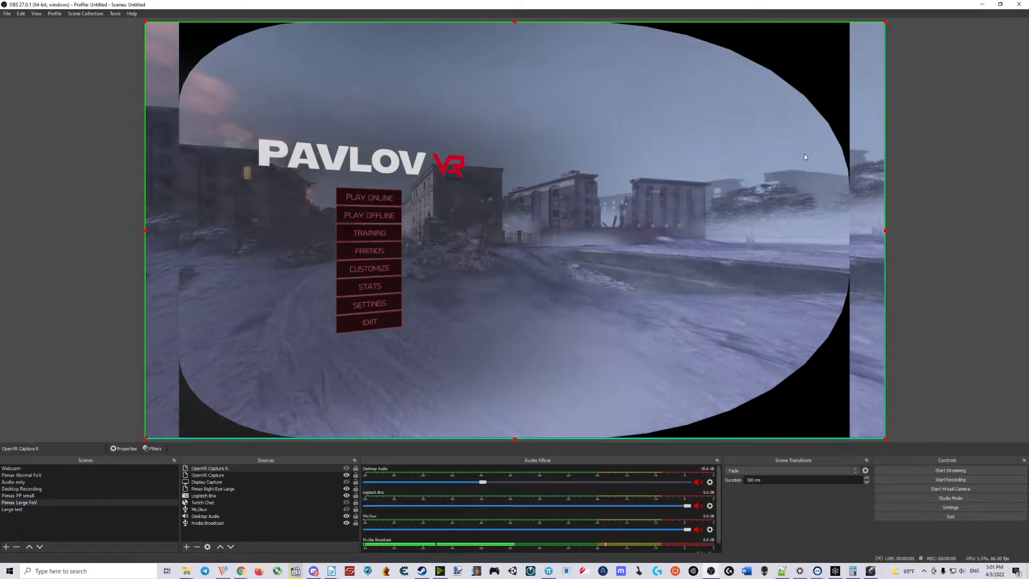
mouse_move(809, 222)
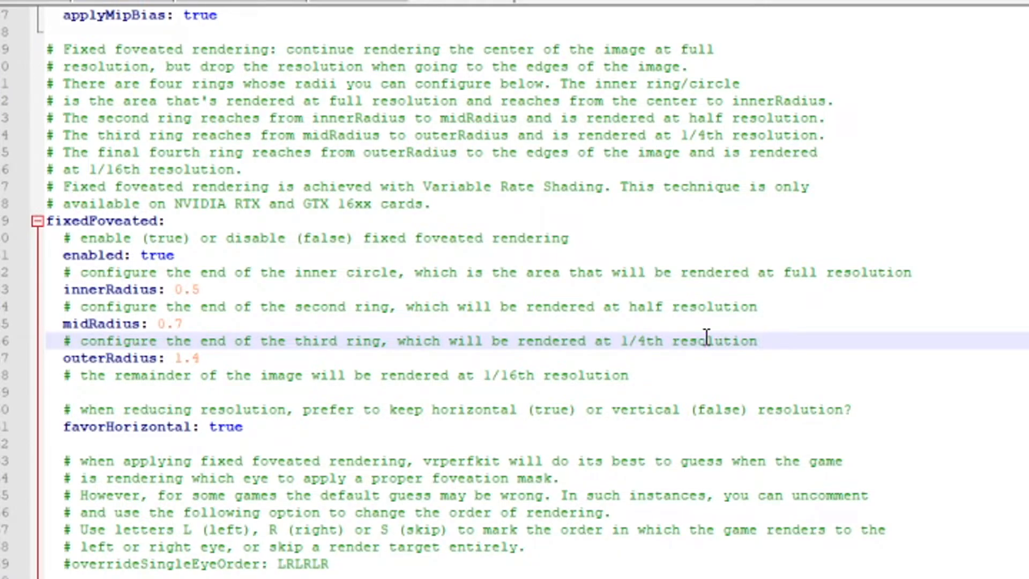
mouse_move(723, 387)
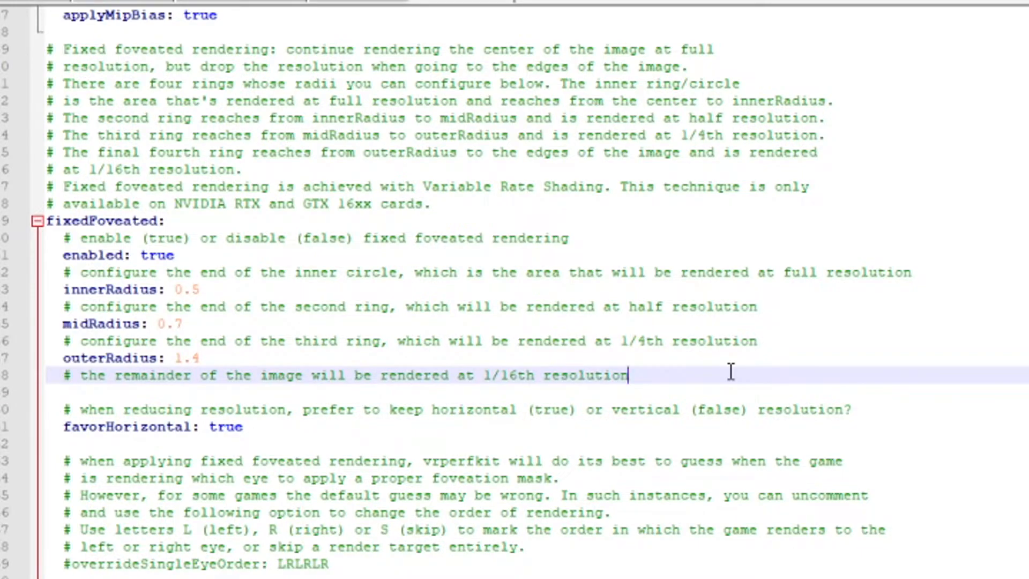
mouse_move(475, 7)
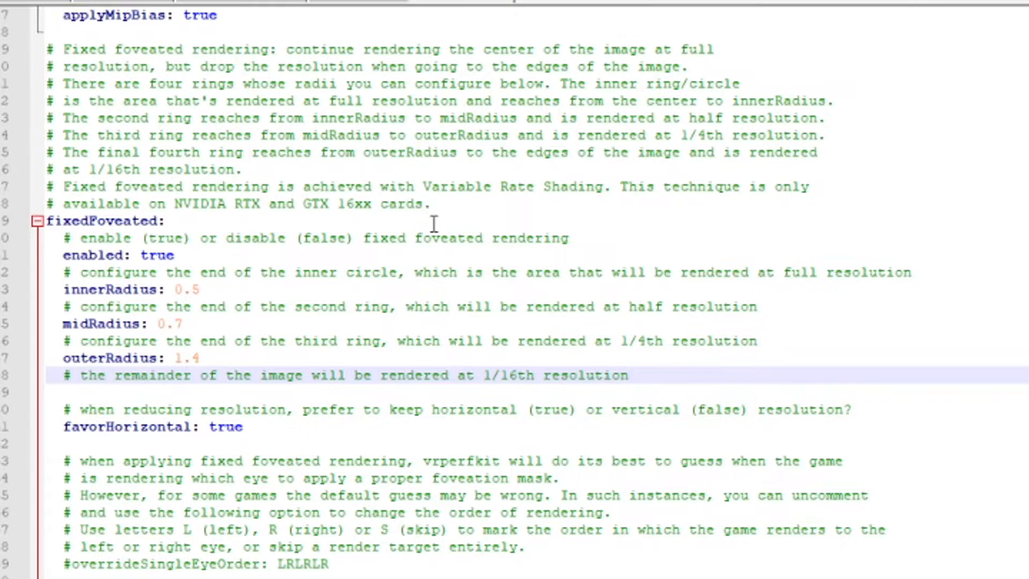
click(627, 375)
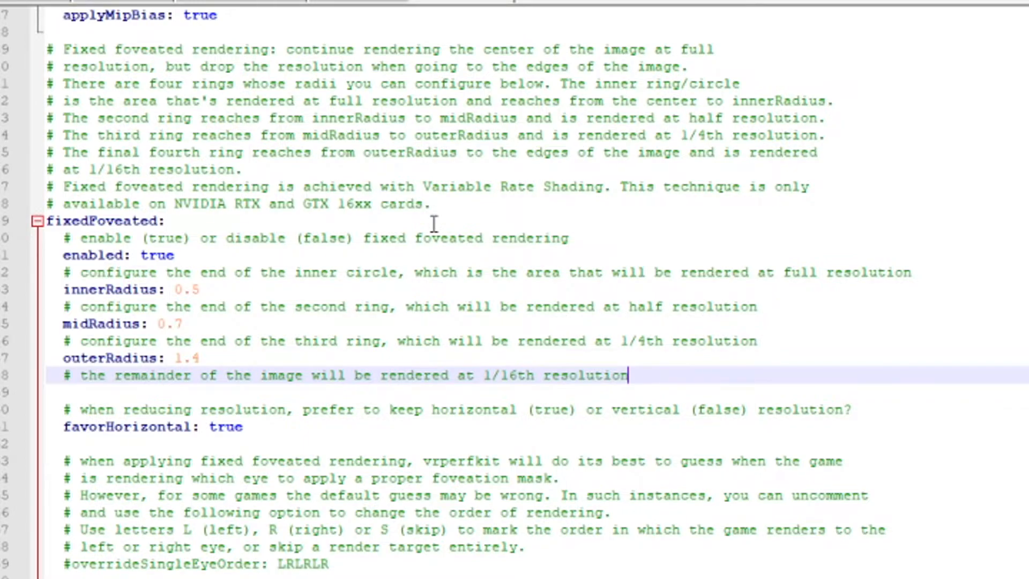
mouse_move(127, 238)
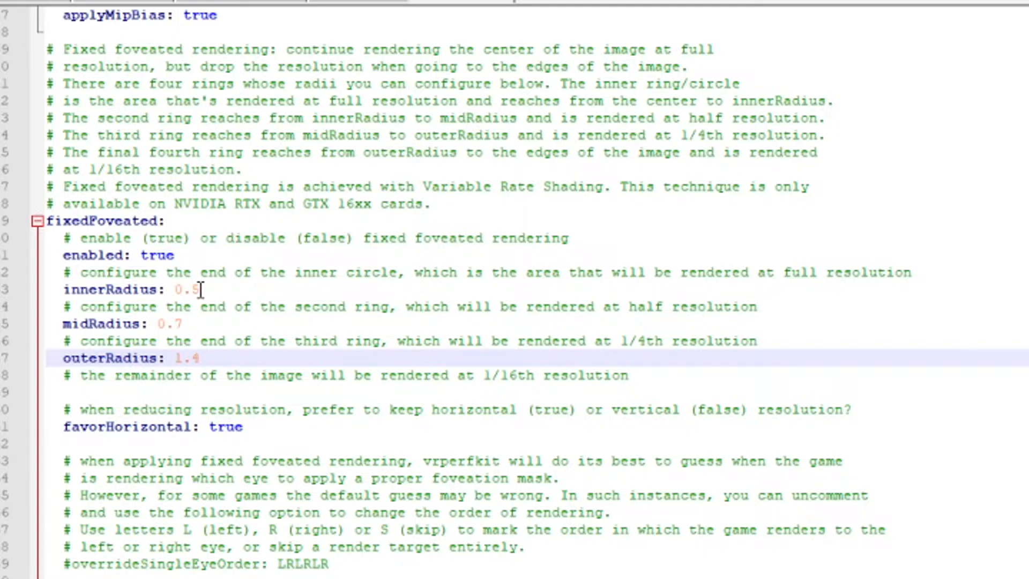
mouse_move(245, 329)
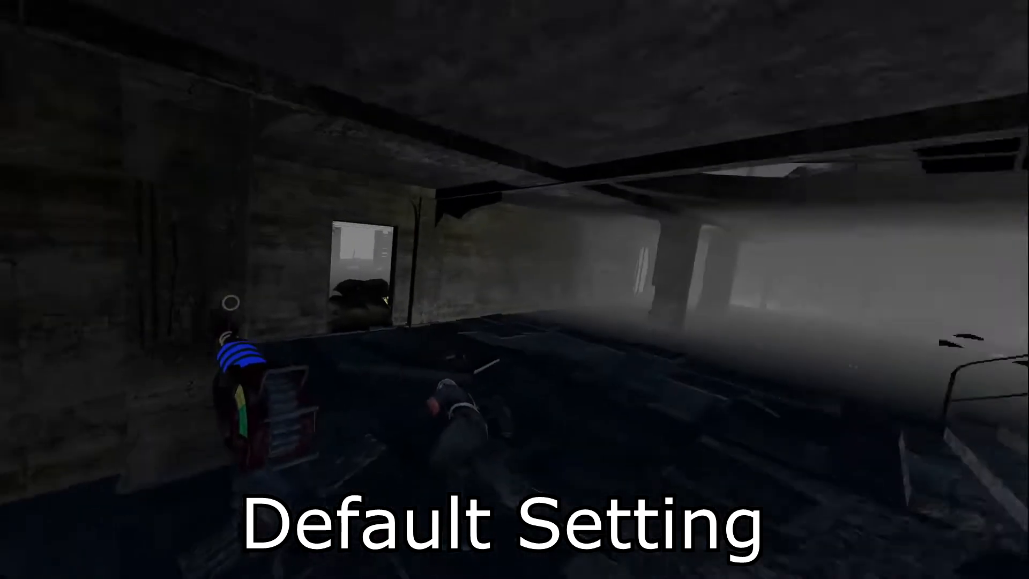
mouse_move(514, 289)
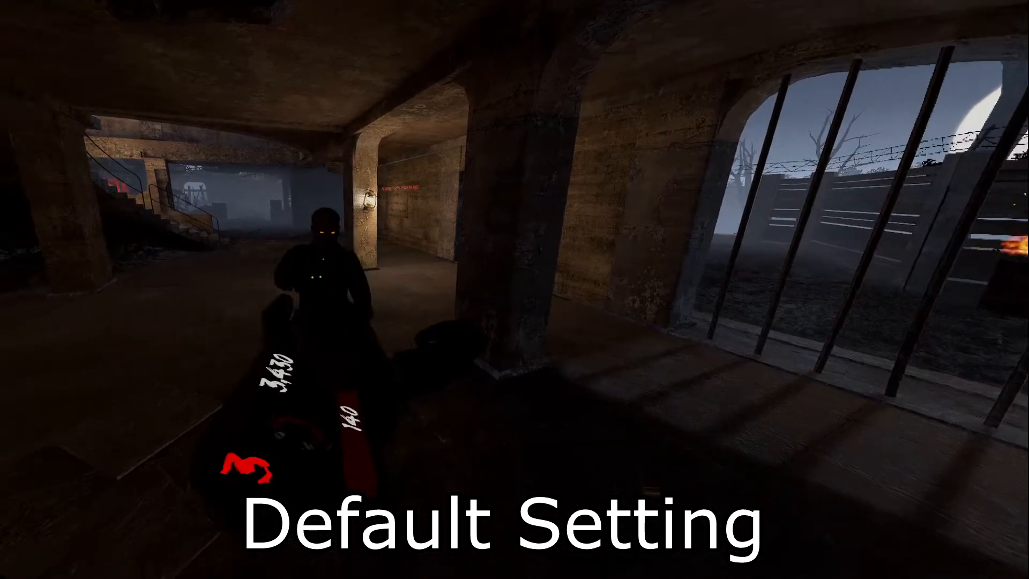
mouse_move(514, 289)
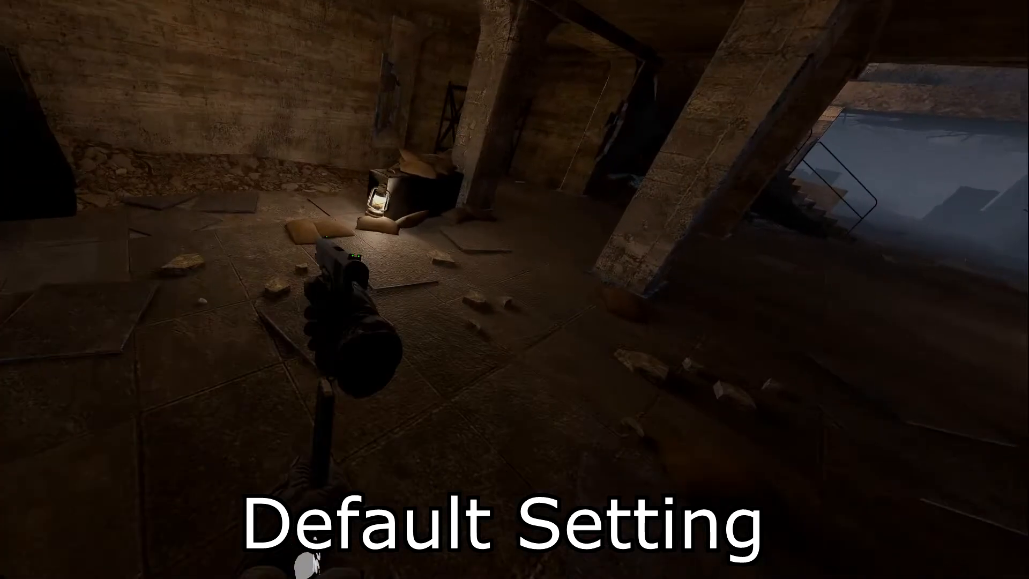